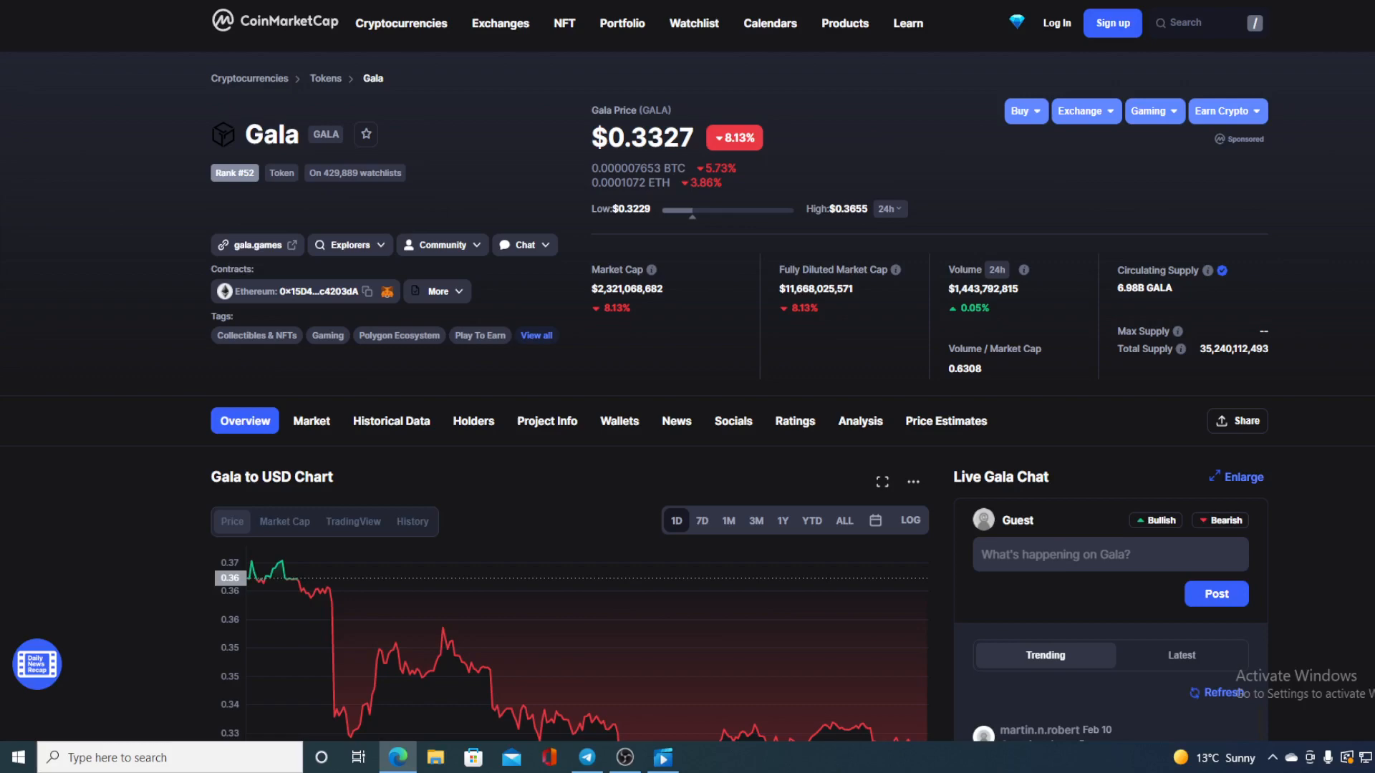
pyautogui.scroll(-3)
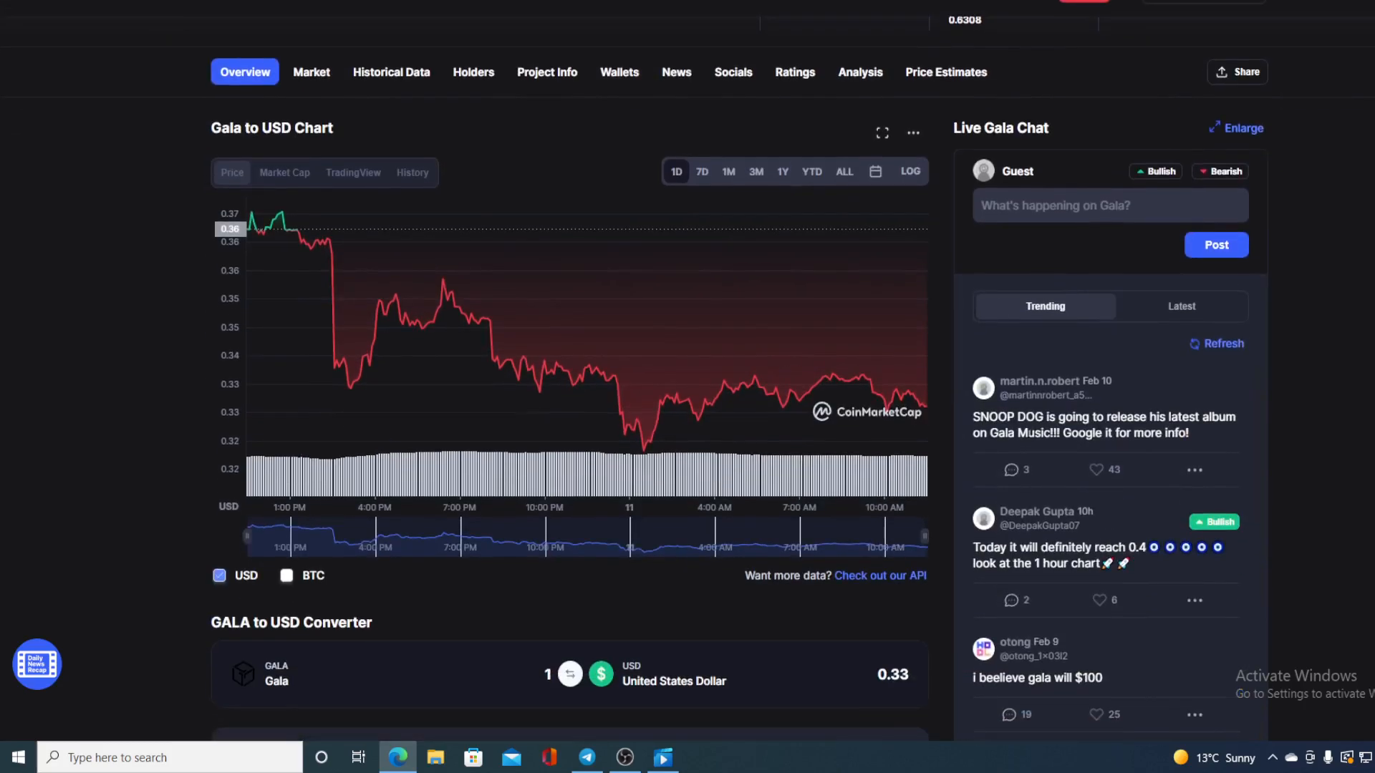
pyautogui.moveTo(927, 419)
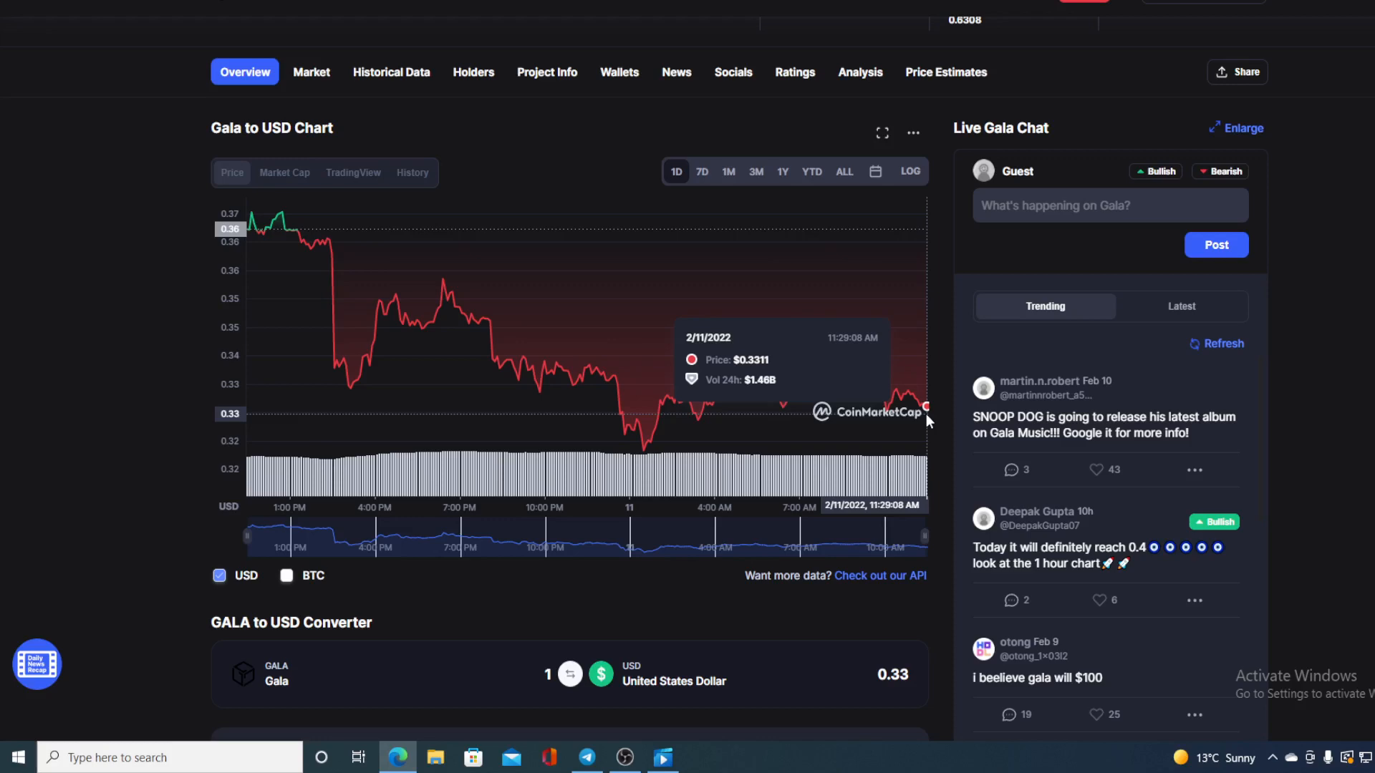
pyautogui.moveTo(1353, 442)
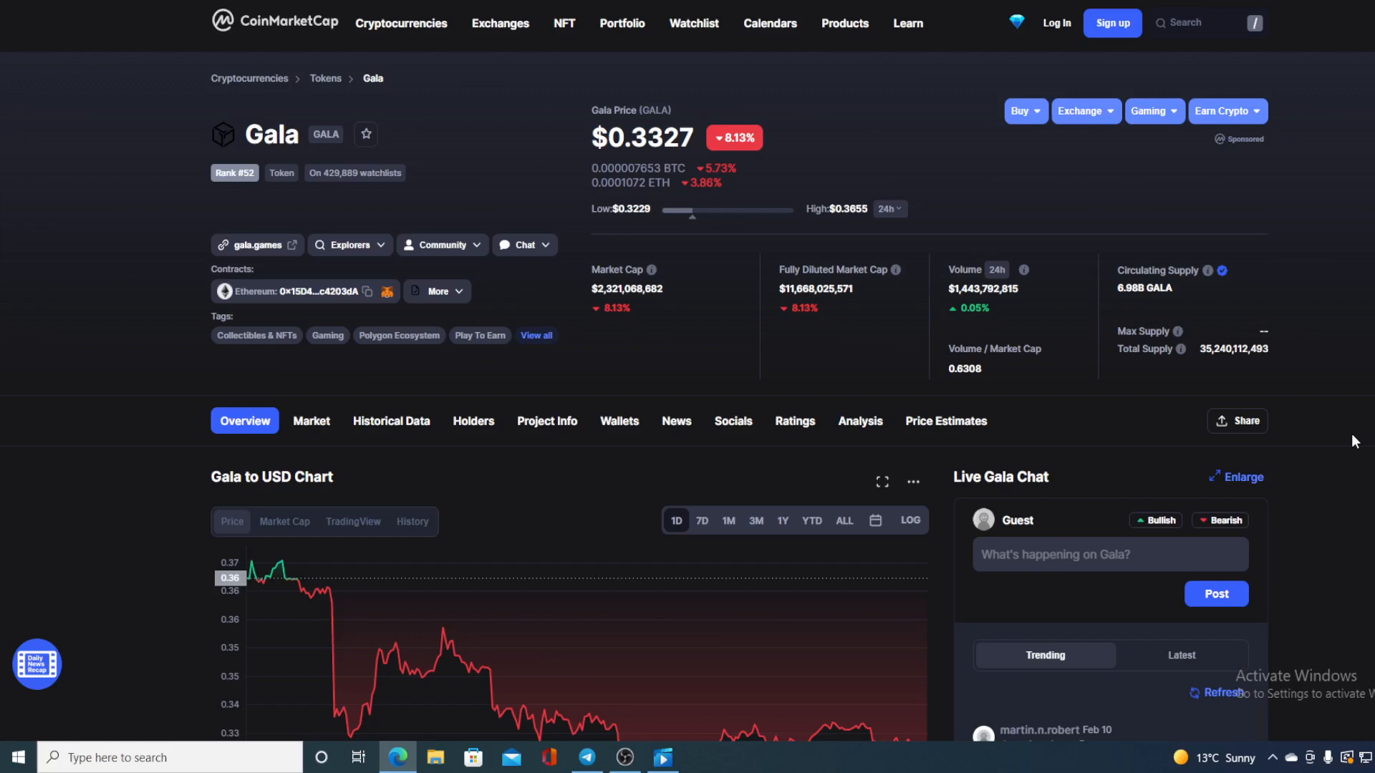
pyautogui.scroll(-3)
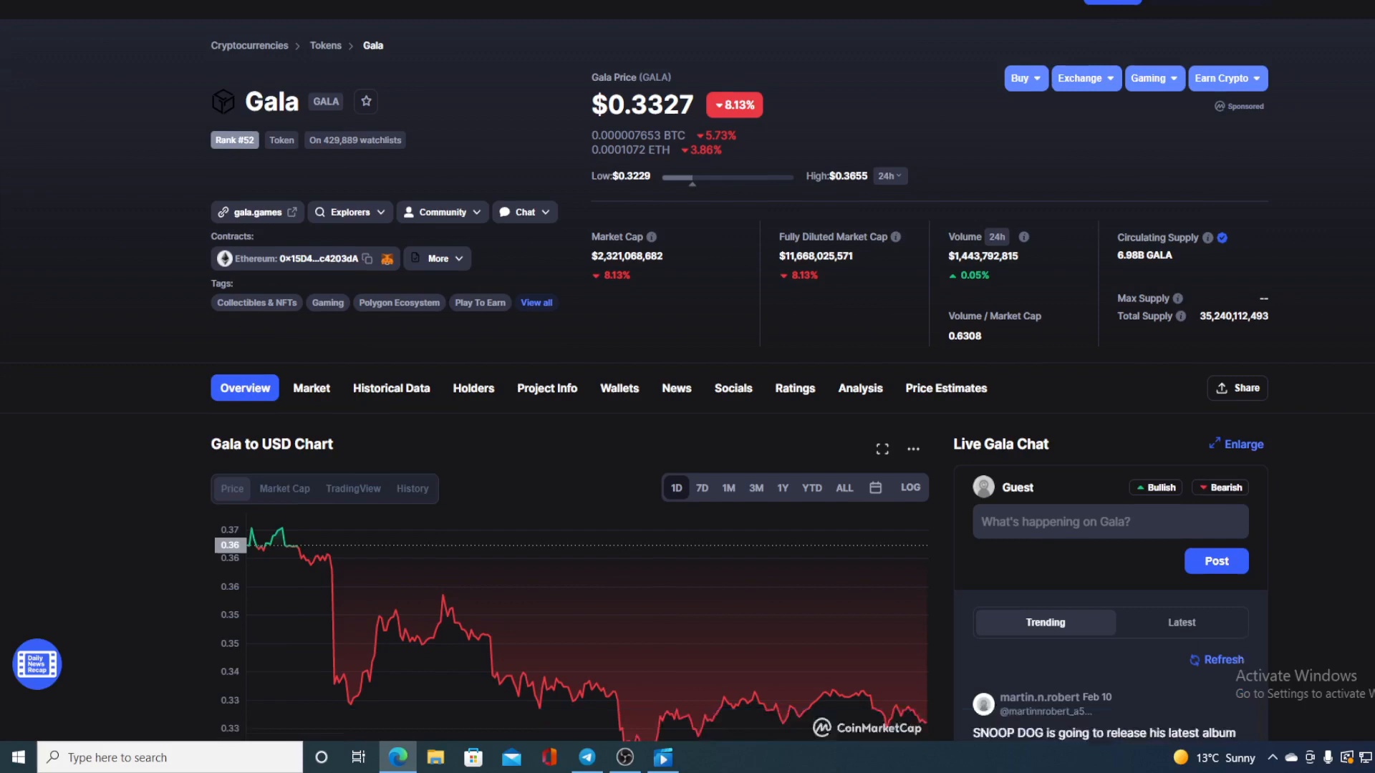
pyautogui.scroll(-3)
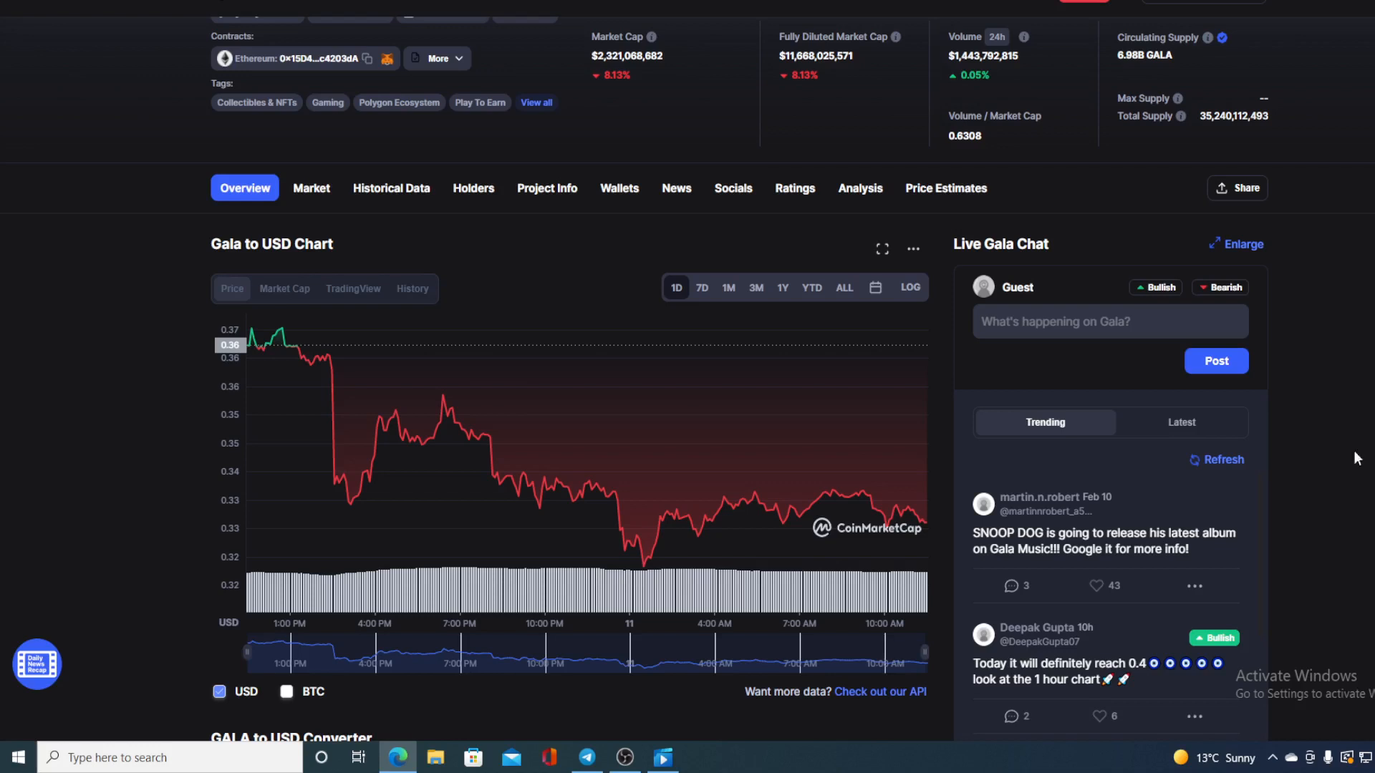
pyautogui.moveTo(480, 466)
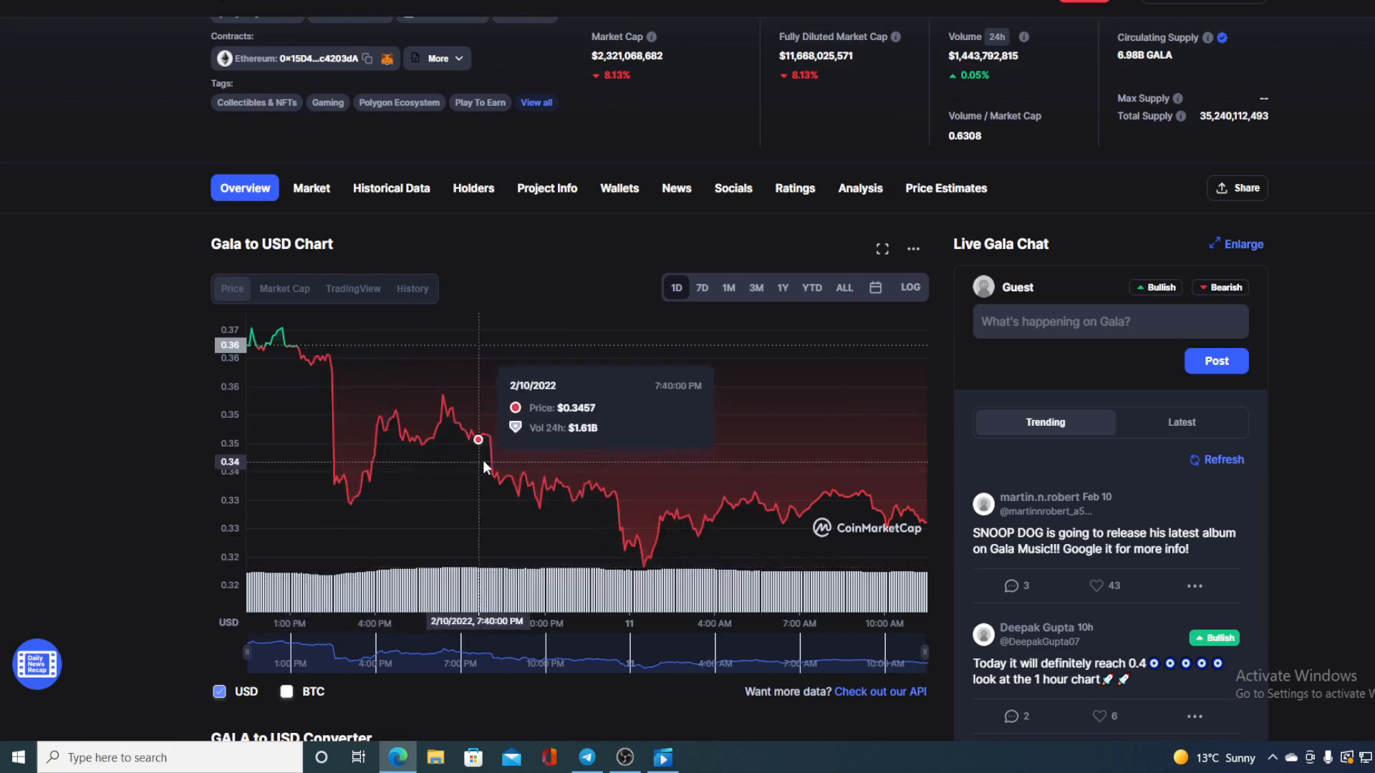
pyautogui.moveTo(647, 556)
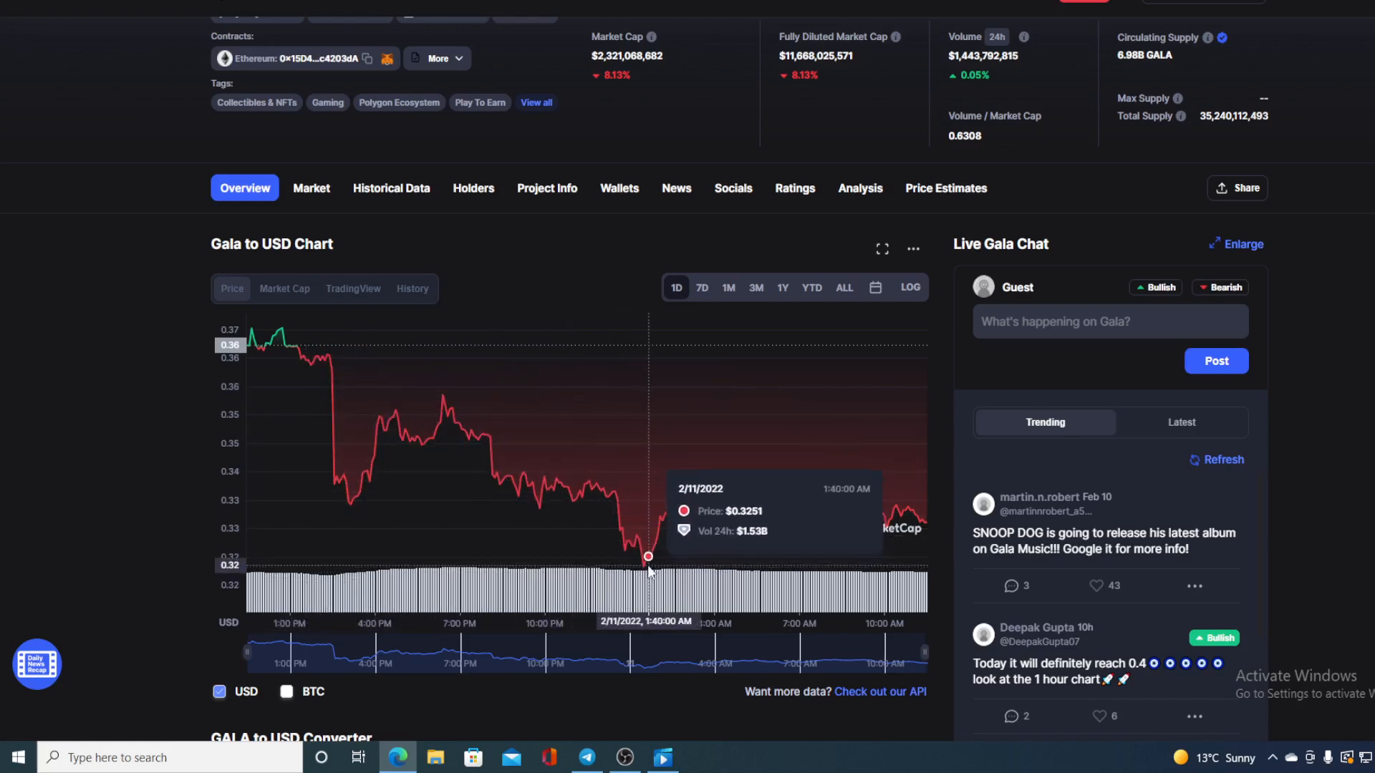
pyautogui.moveTo(642, 574)
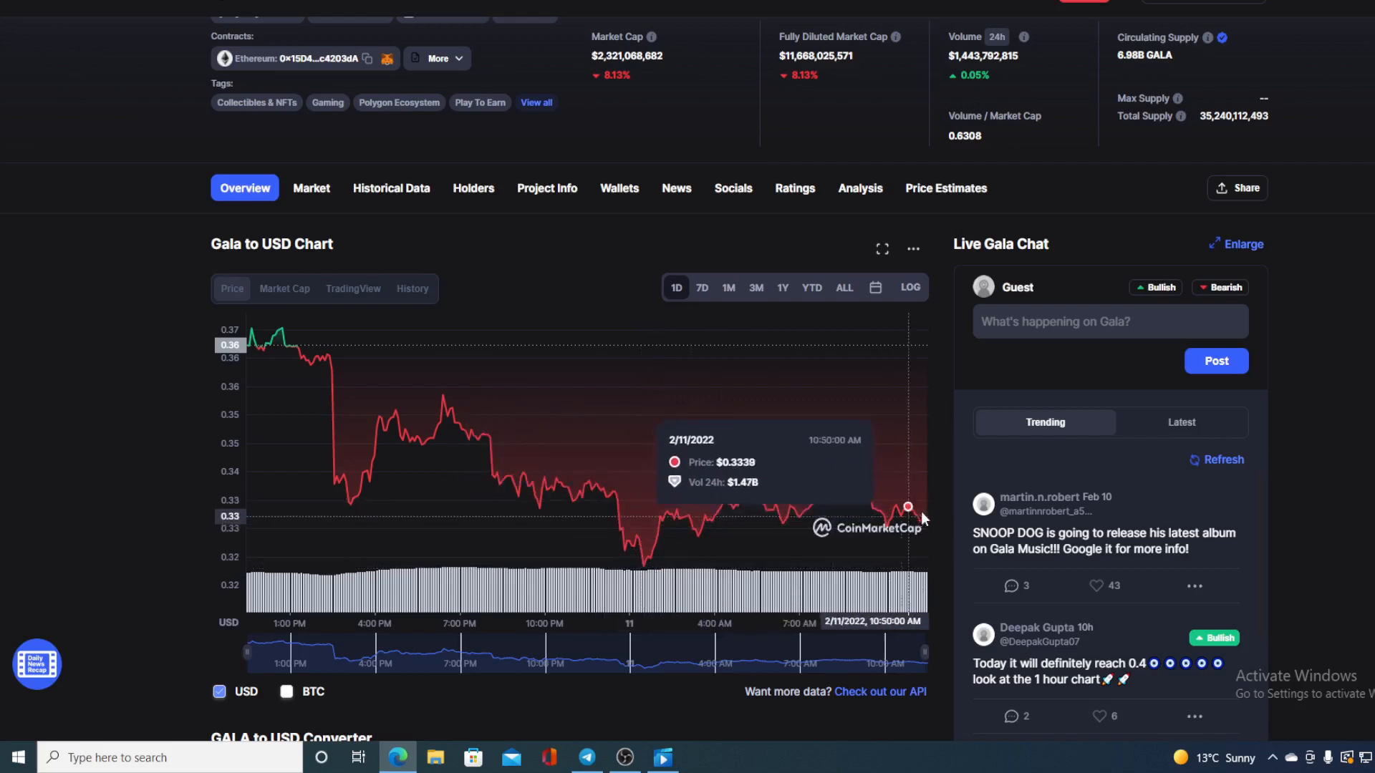
pyautogui.moveTo(929, 527)
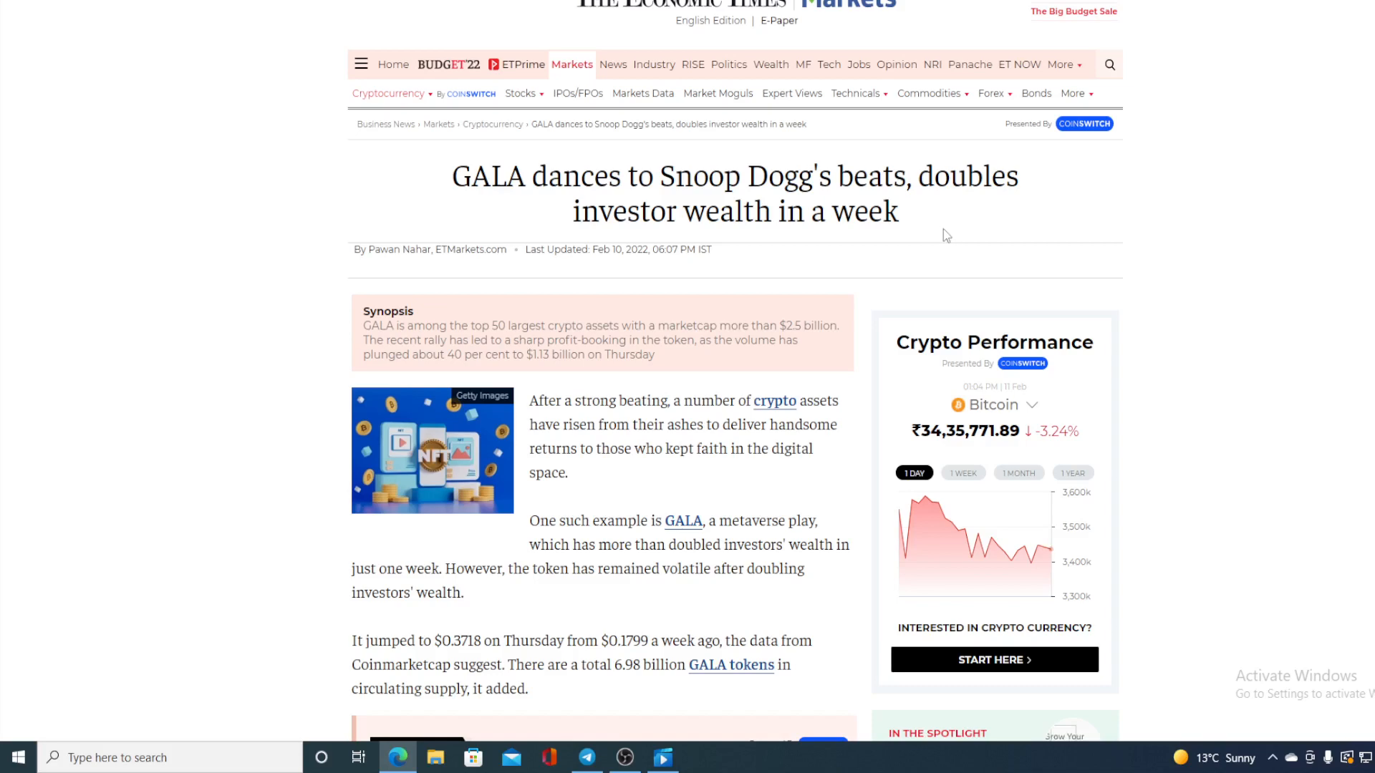
pyautogui.scroll(-3)
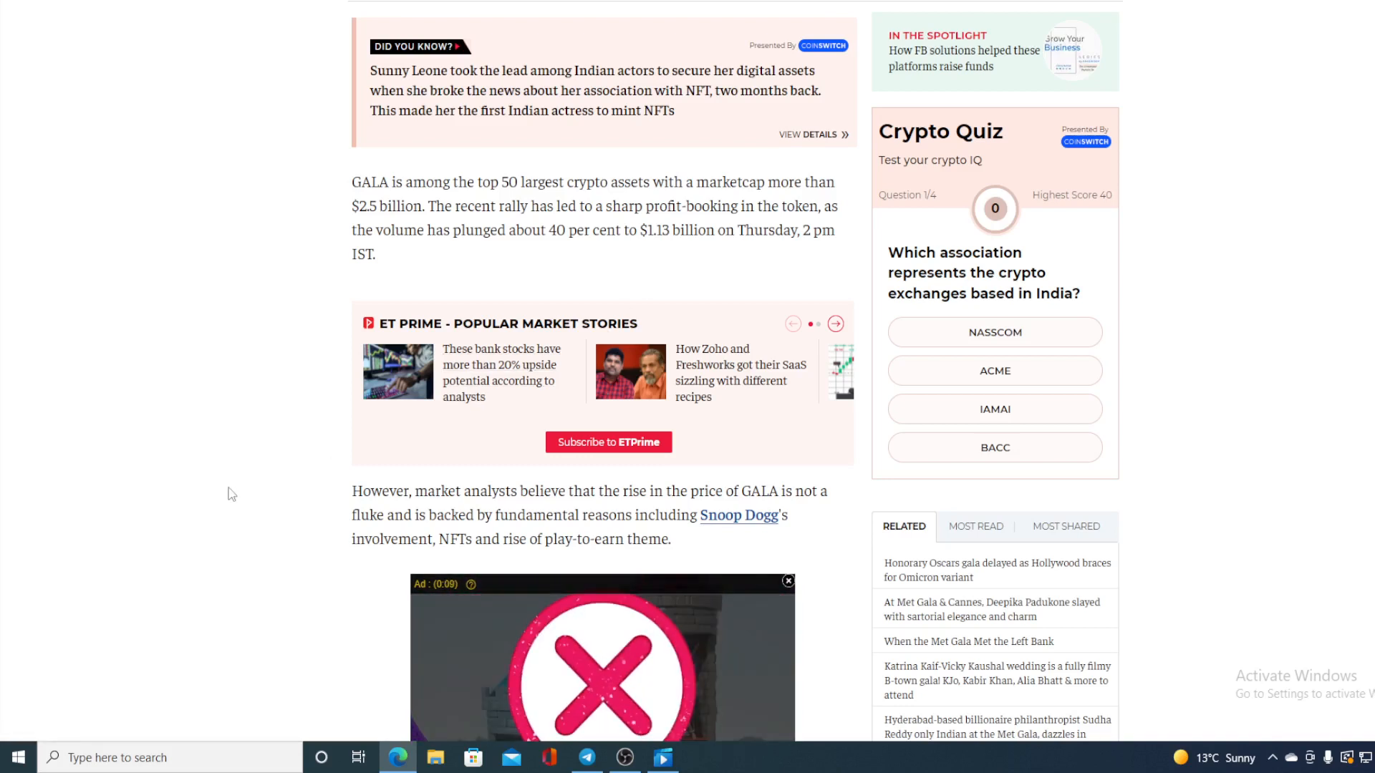
pyautogui.moveTo(245, 502)
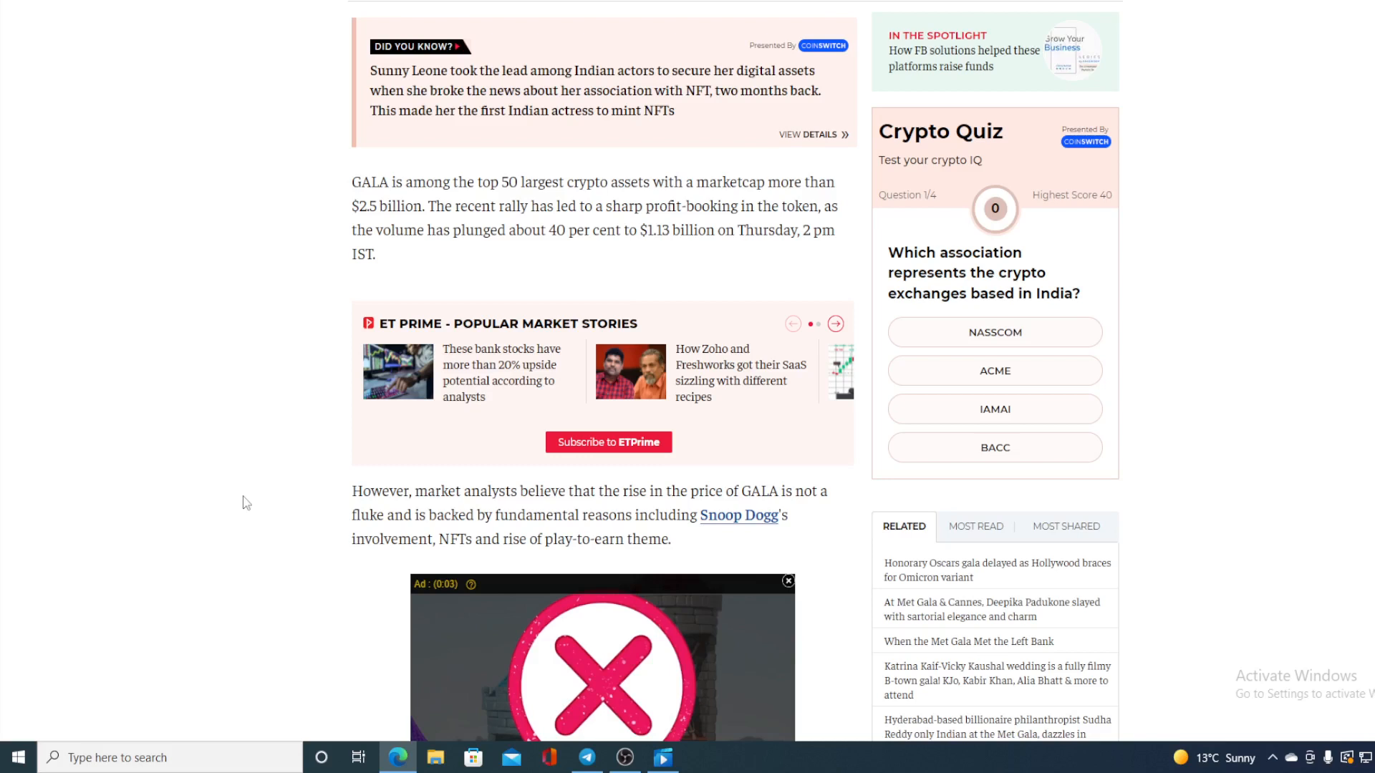
pyautogui.scroll(-3)
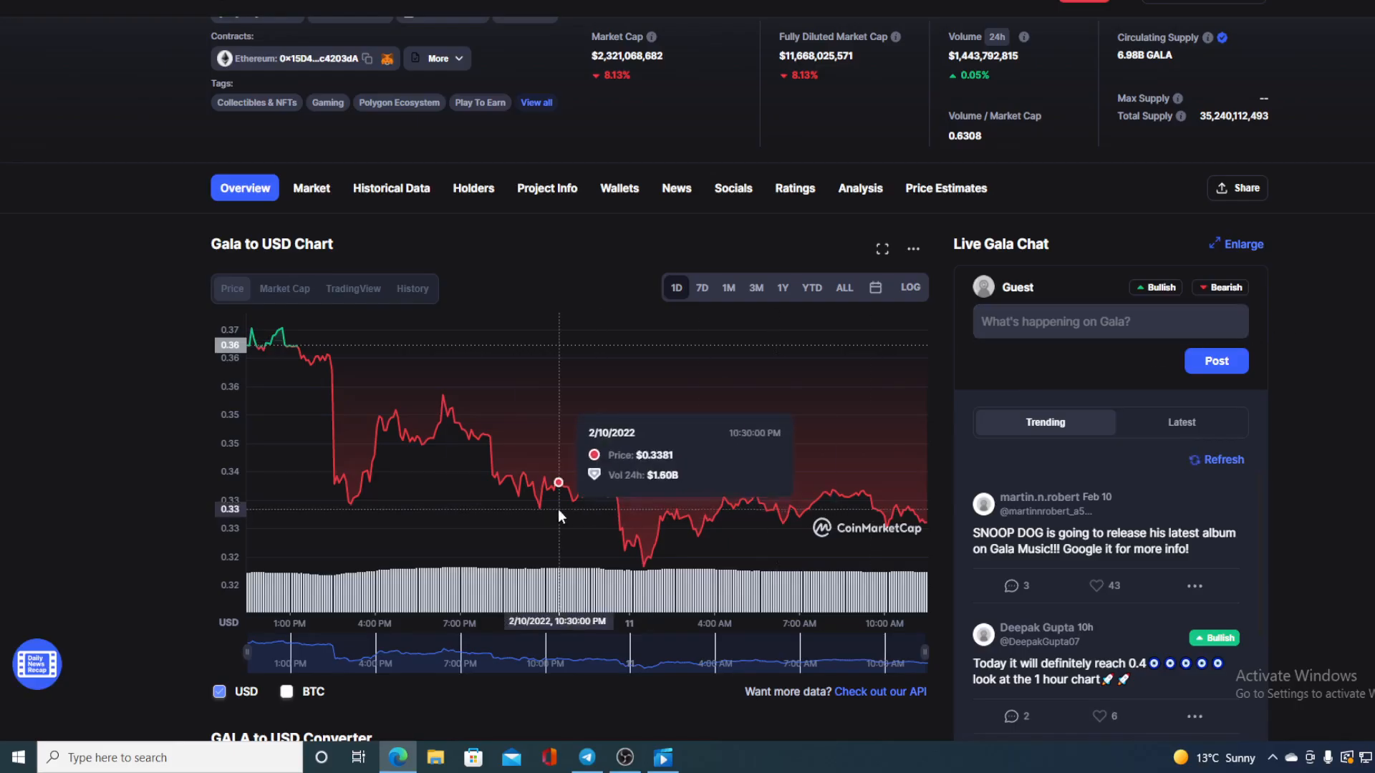
pyautogui.moveTo(883, 466)
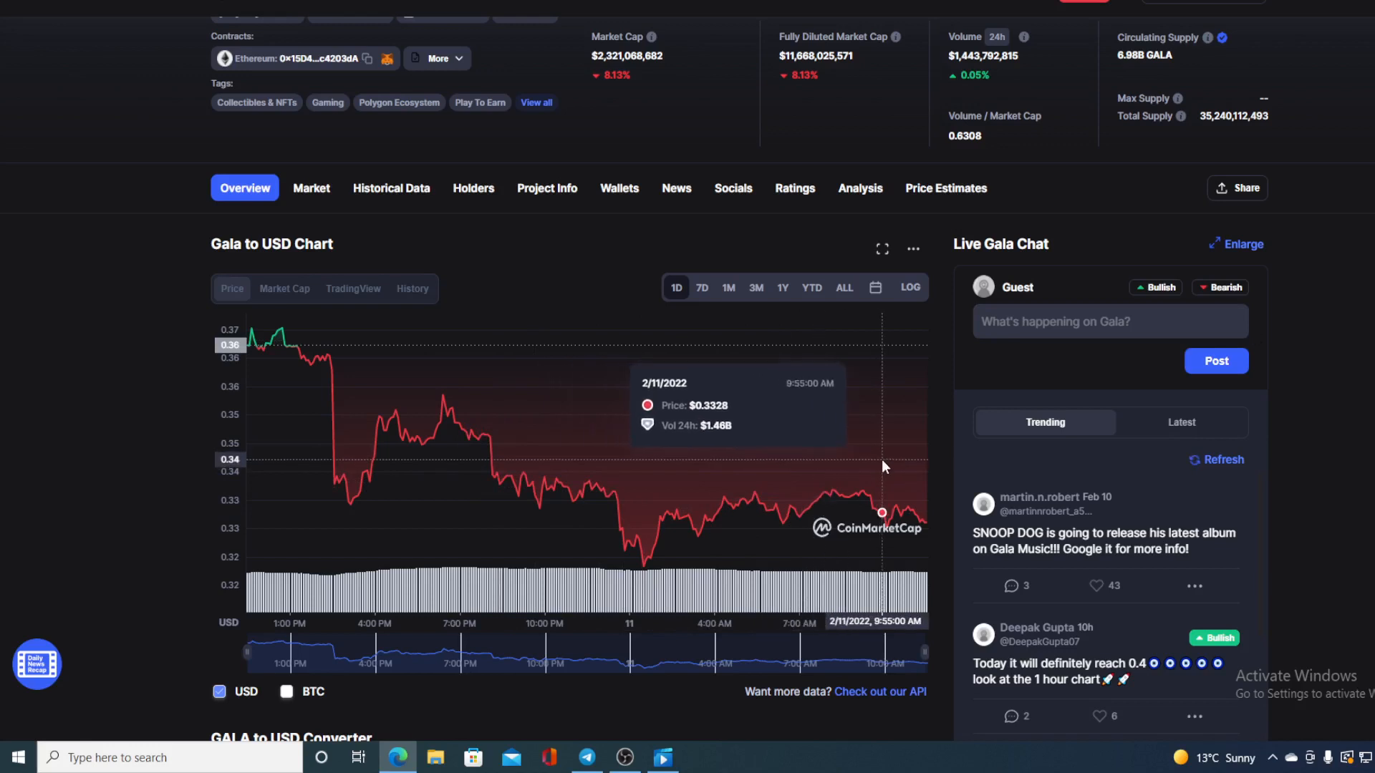
pyautogui.moveTo(921, 497)
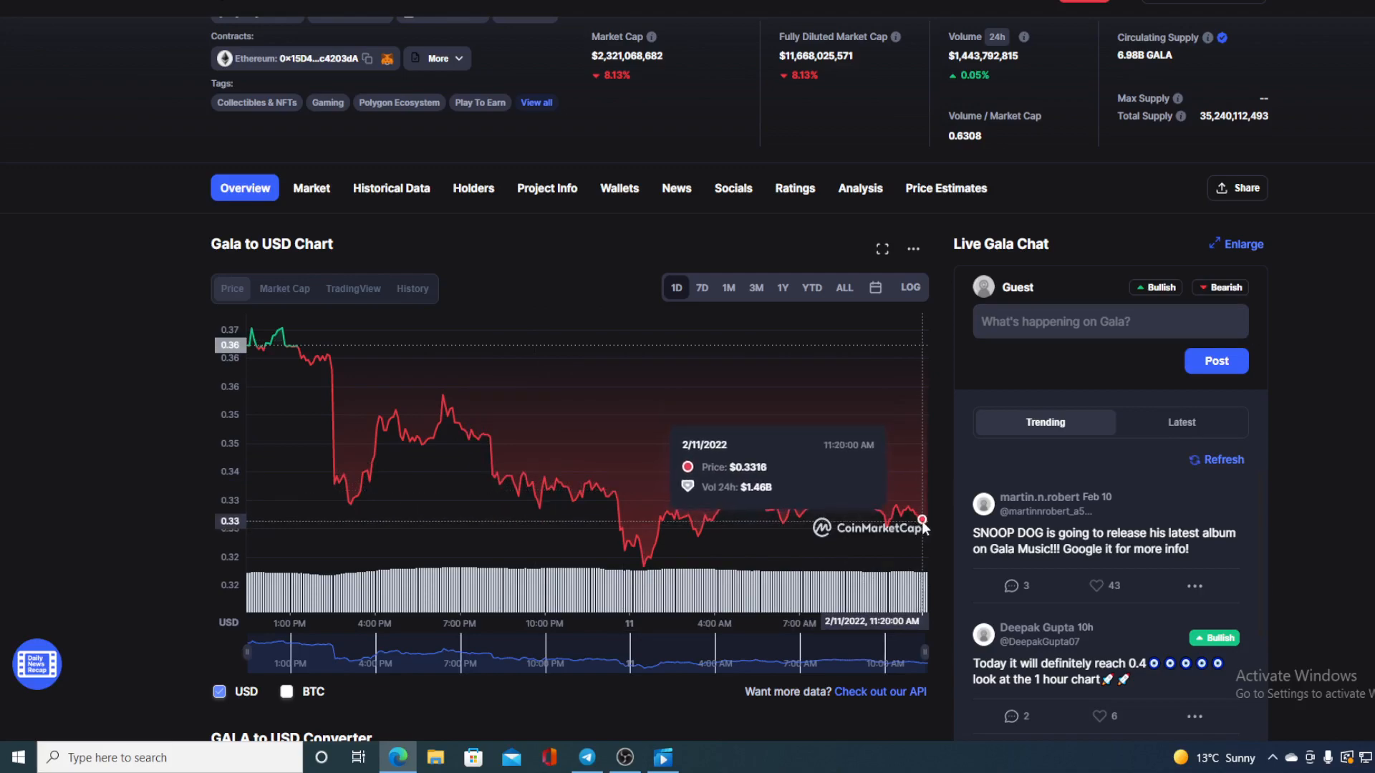
pyautogui.scroll(-3)
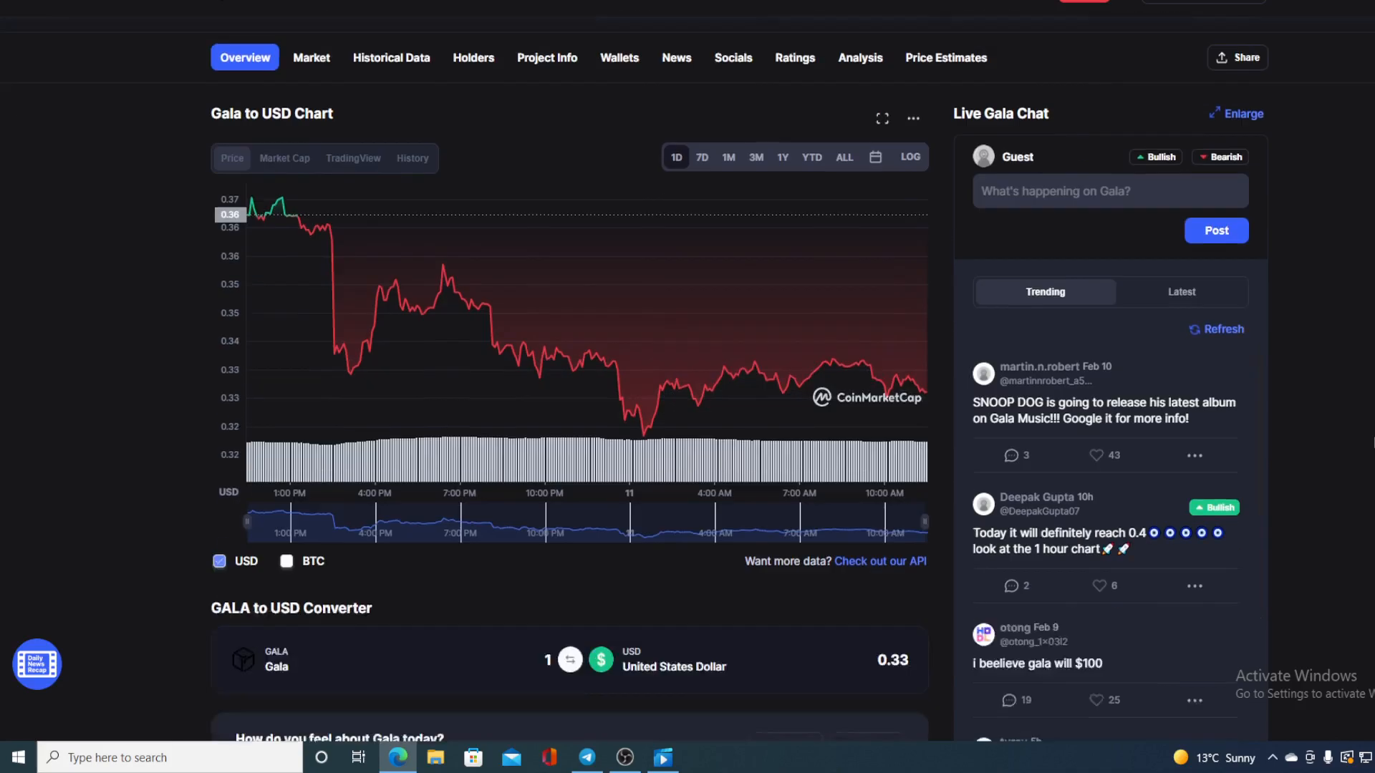
pyautogui.scroll(-3)
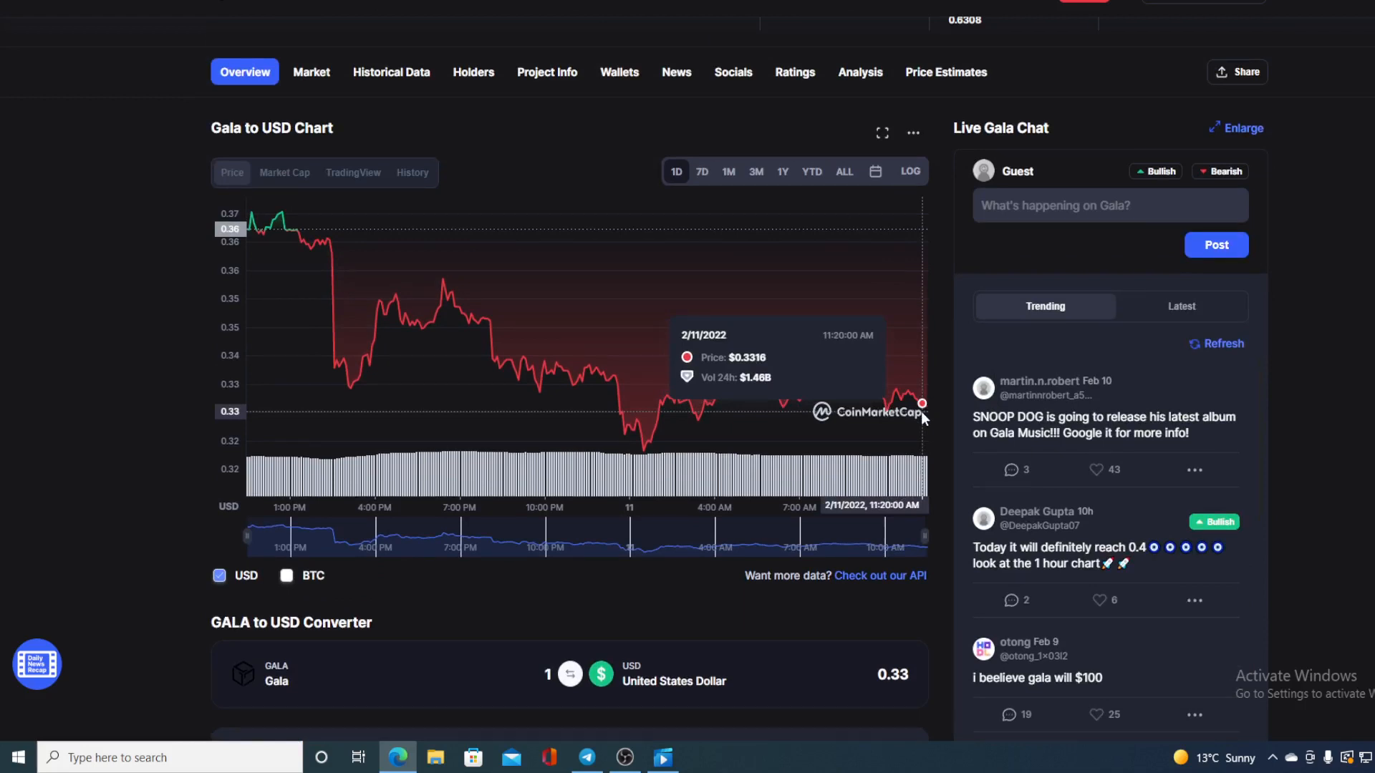
pyautogui.moveTo(747, 192)
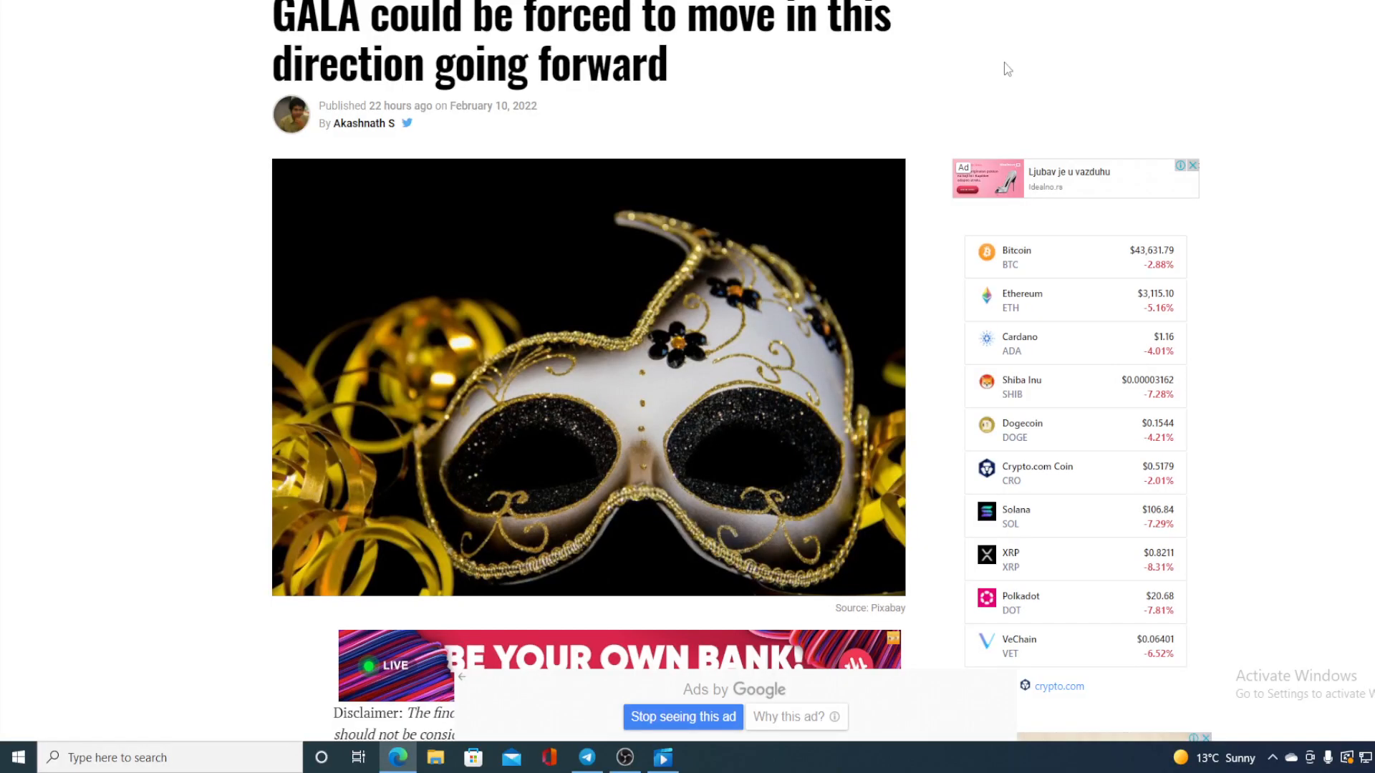
pyautogui.scroll(-3)
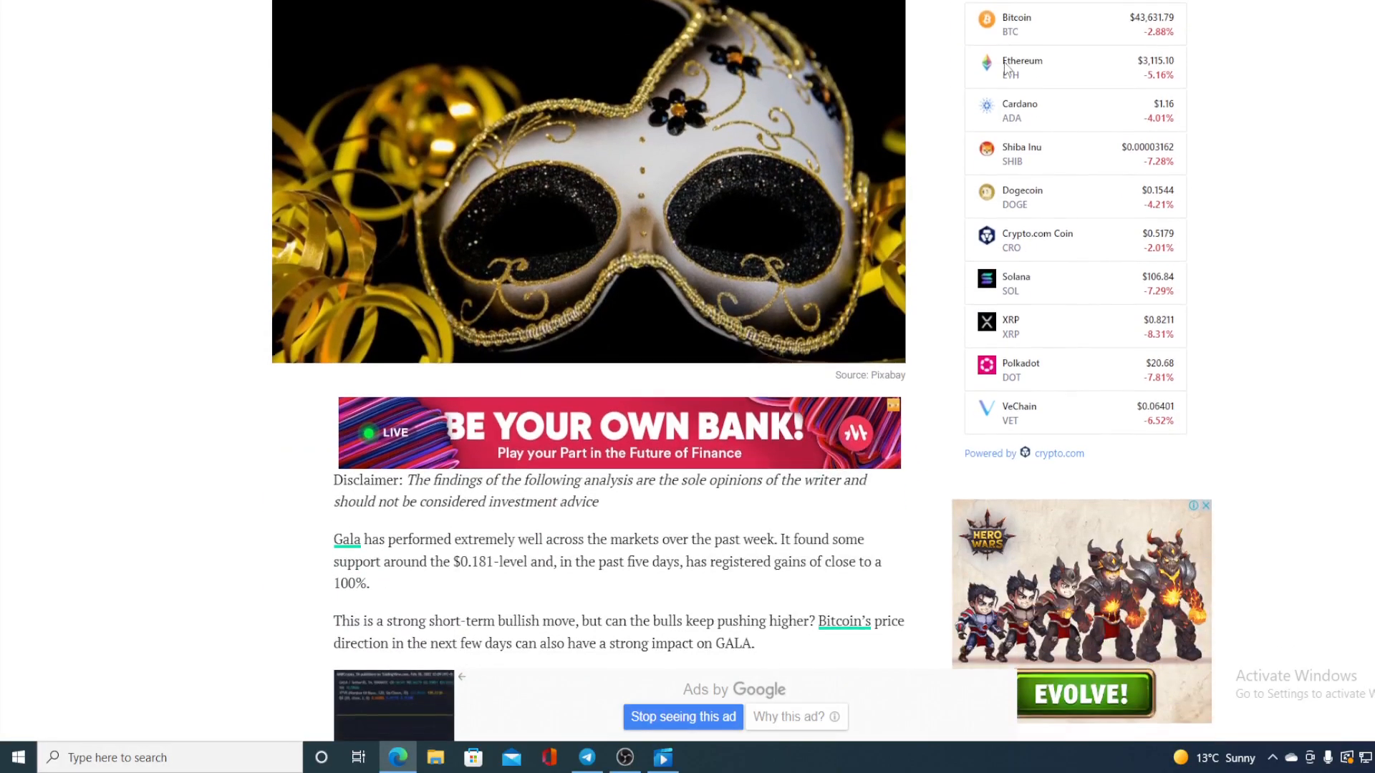
pyautogui.scroll(-3)
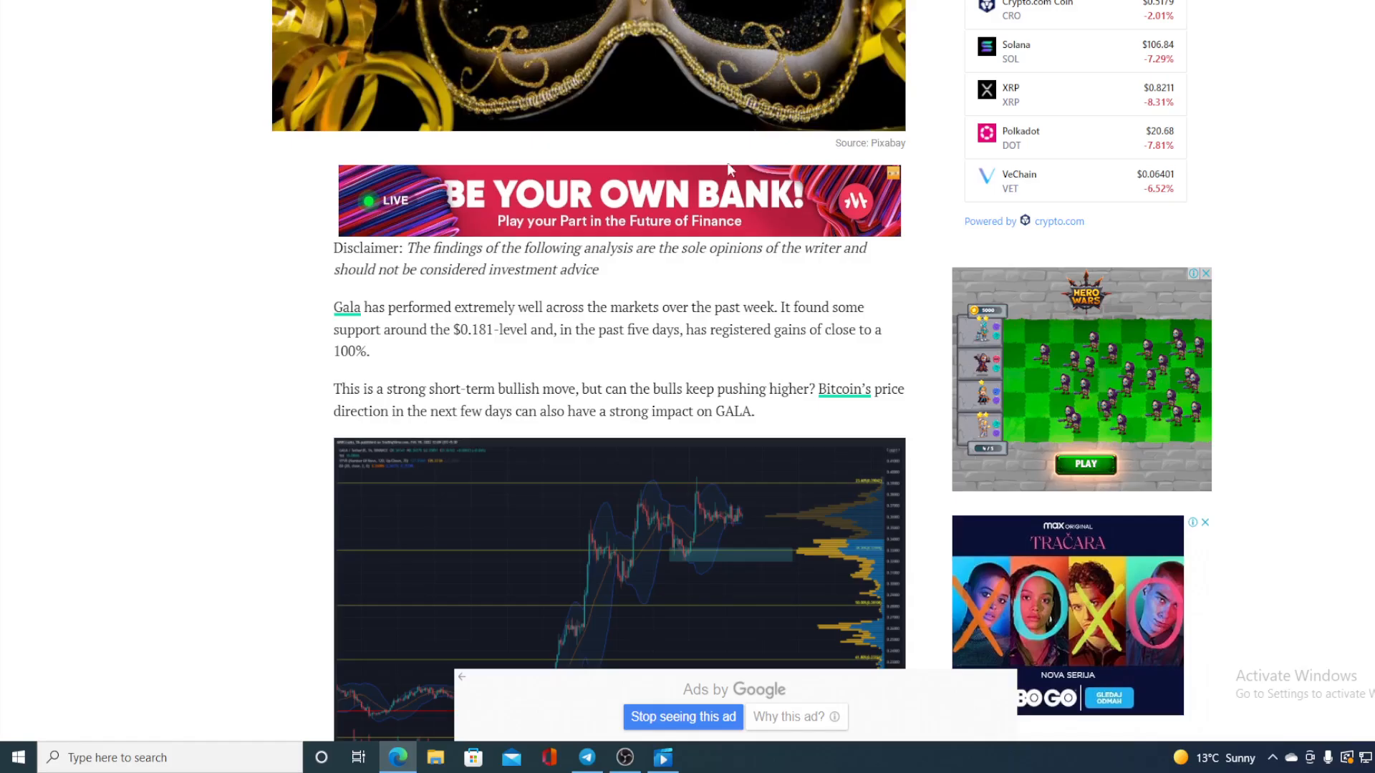
pyautogui.scroll(-3)
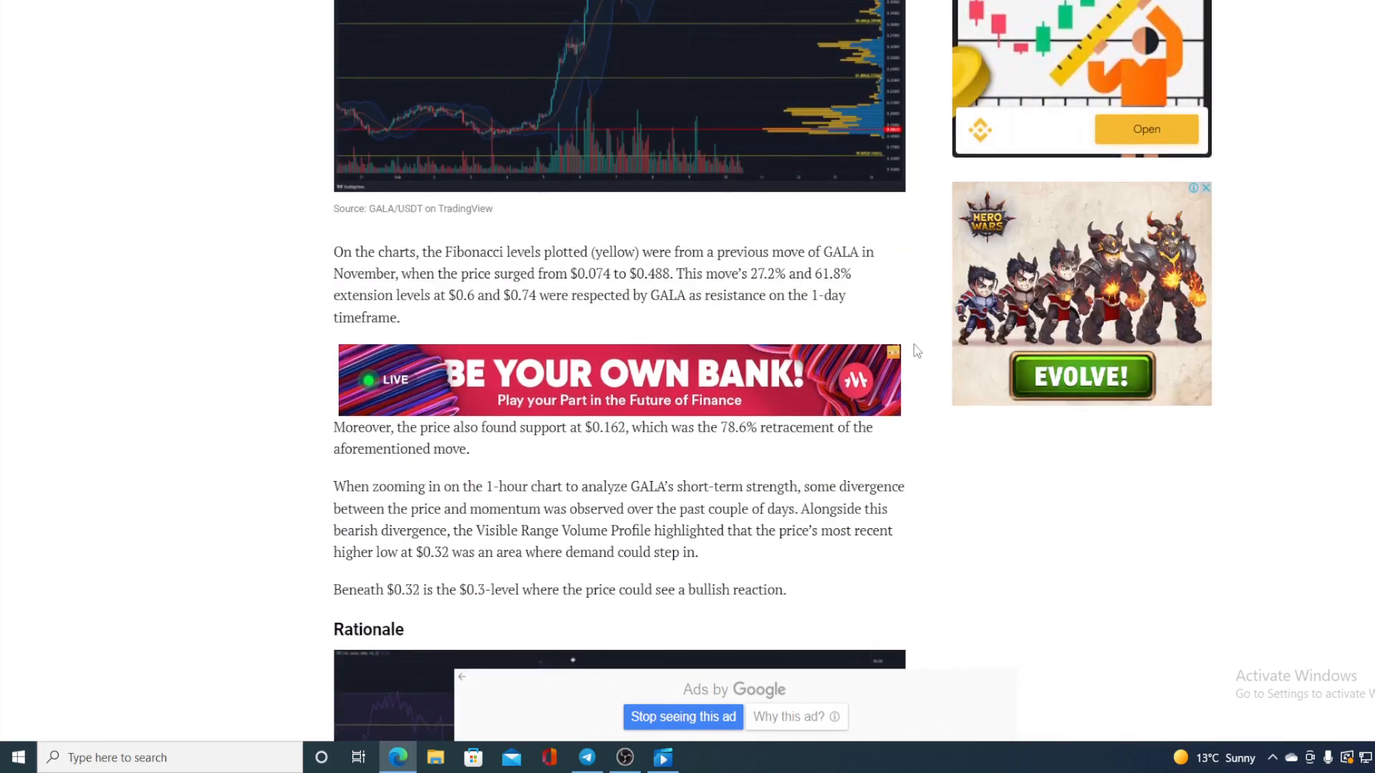
pyautogui.scroll(-3)
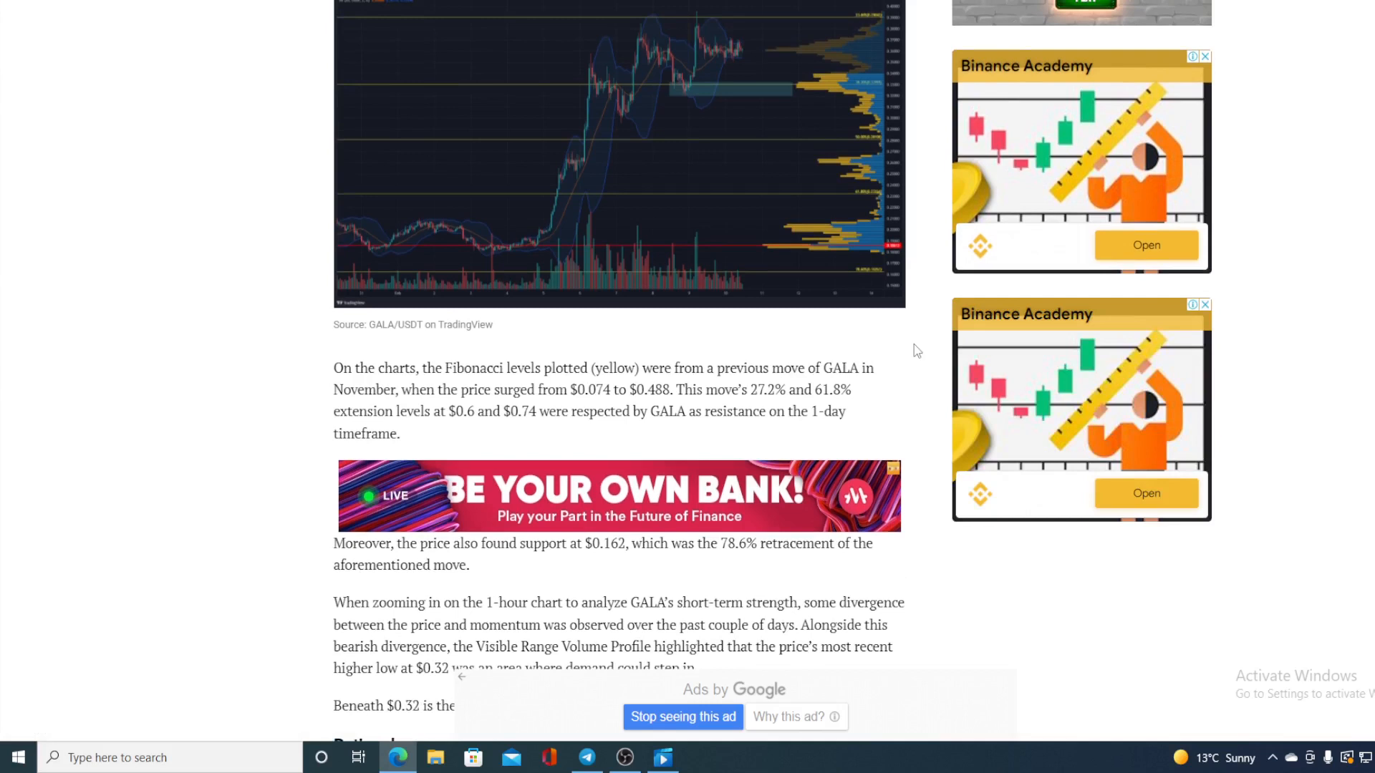
pyautogui.moveTo(829, 98)
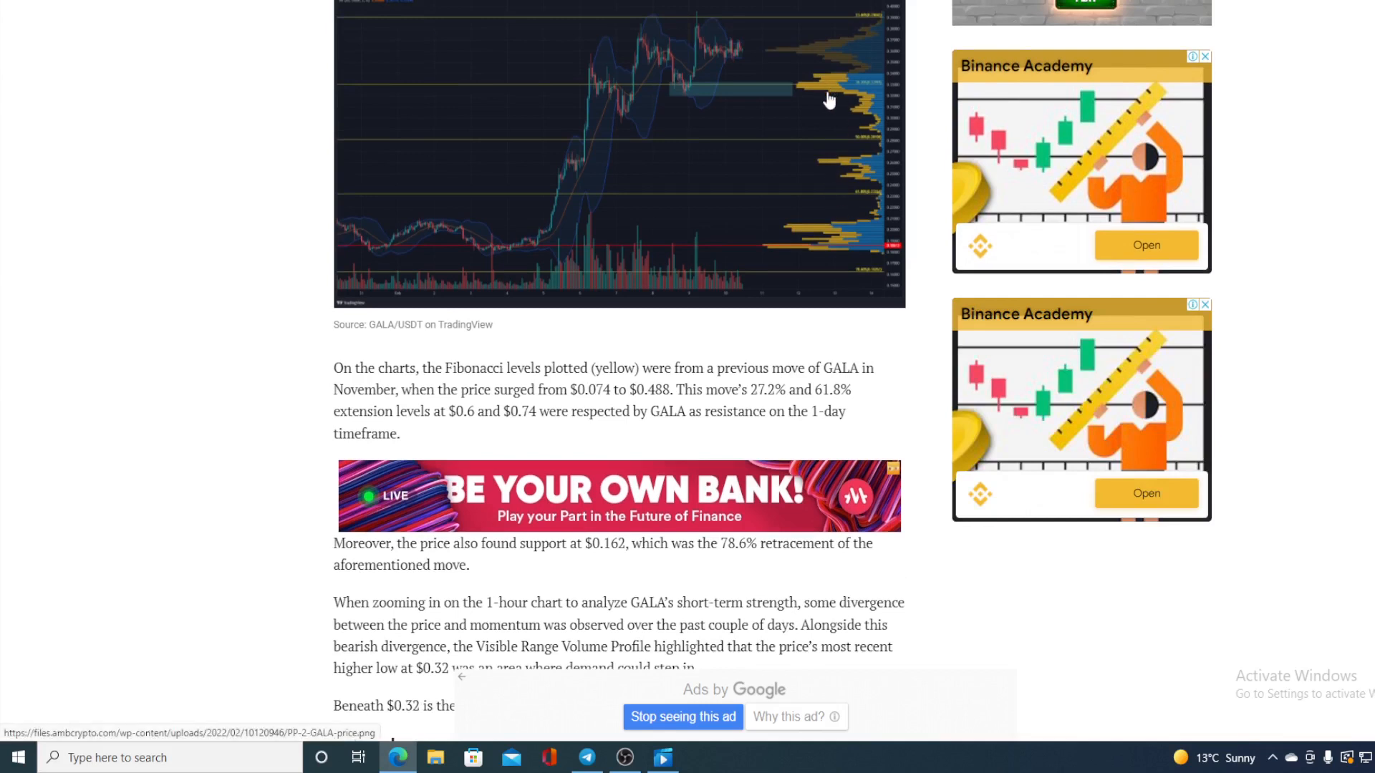
pyautogui.moveTo(848, 331)
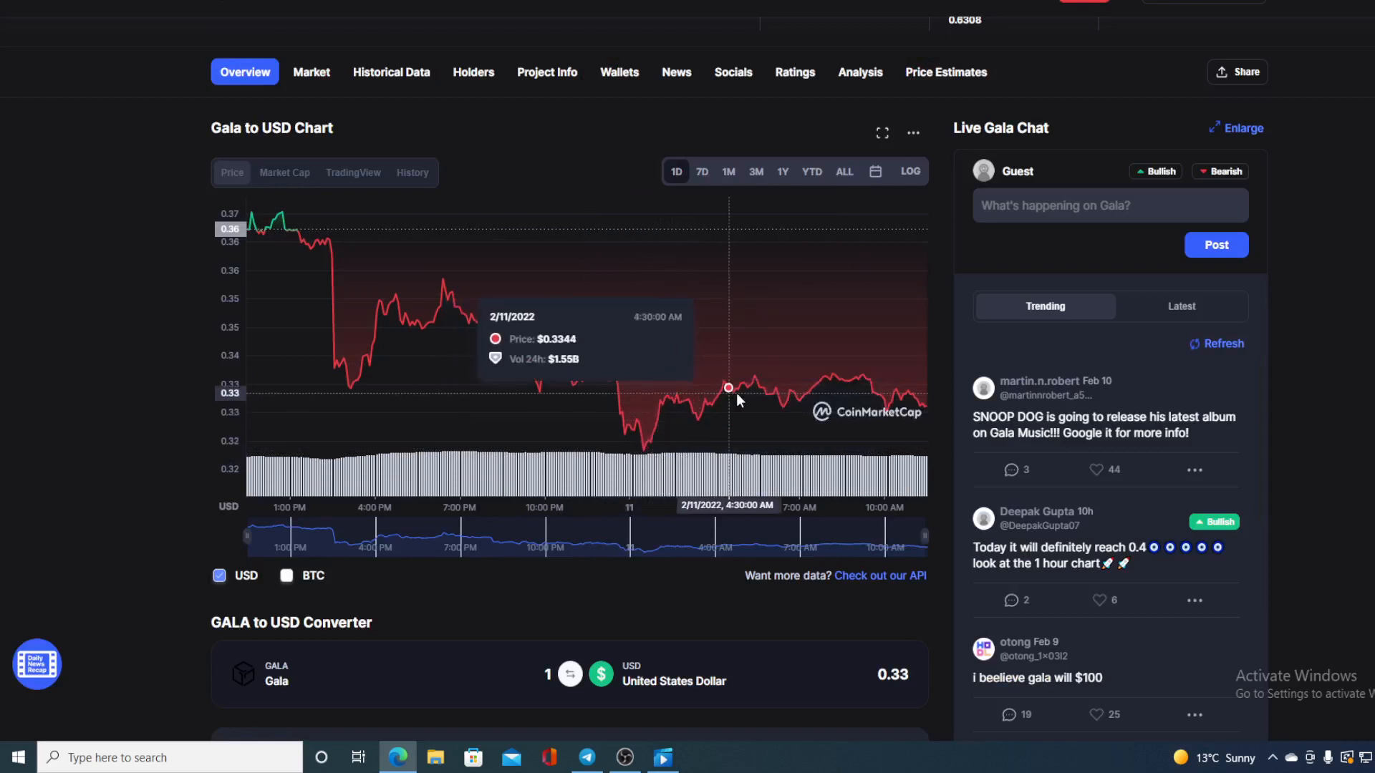
pyautogui.moveTo(919, 412)
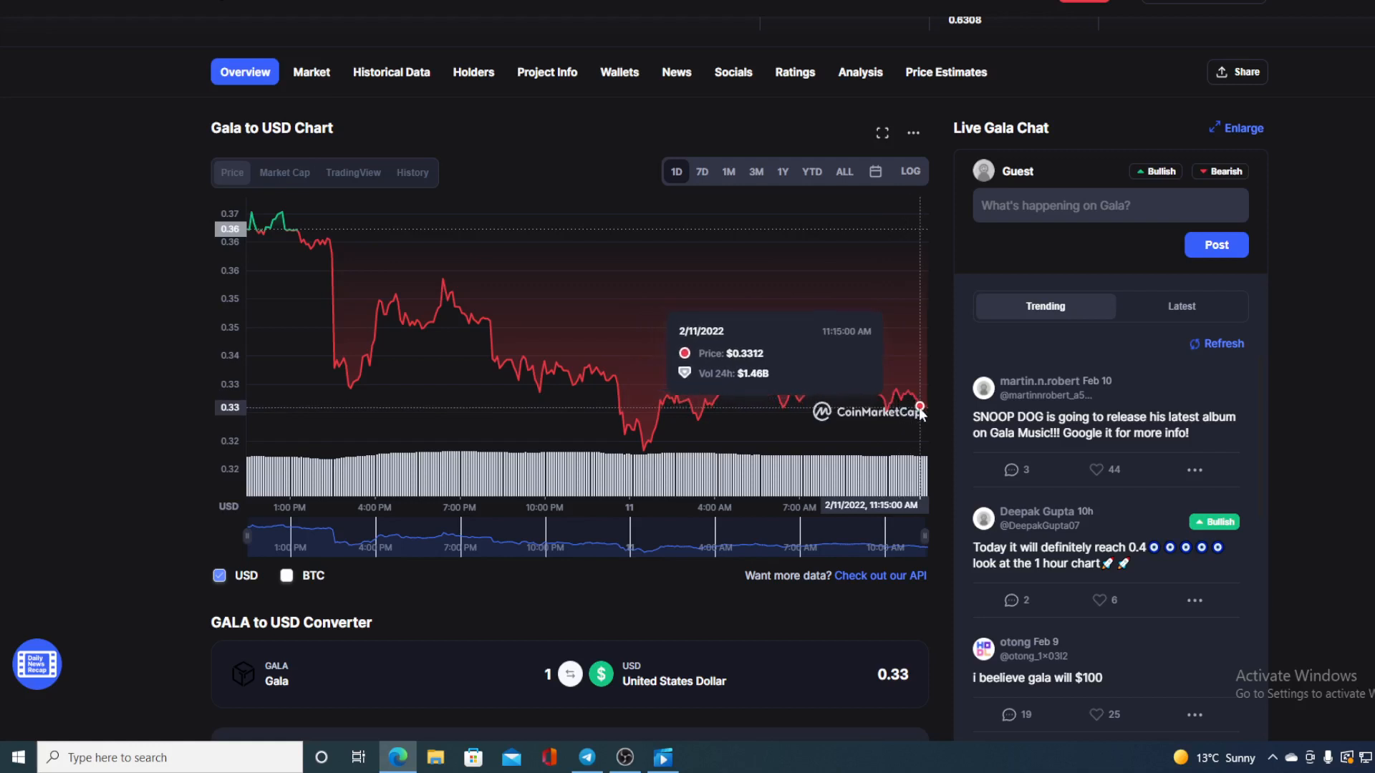